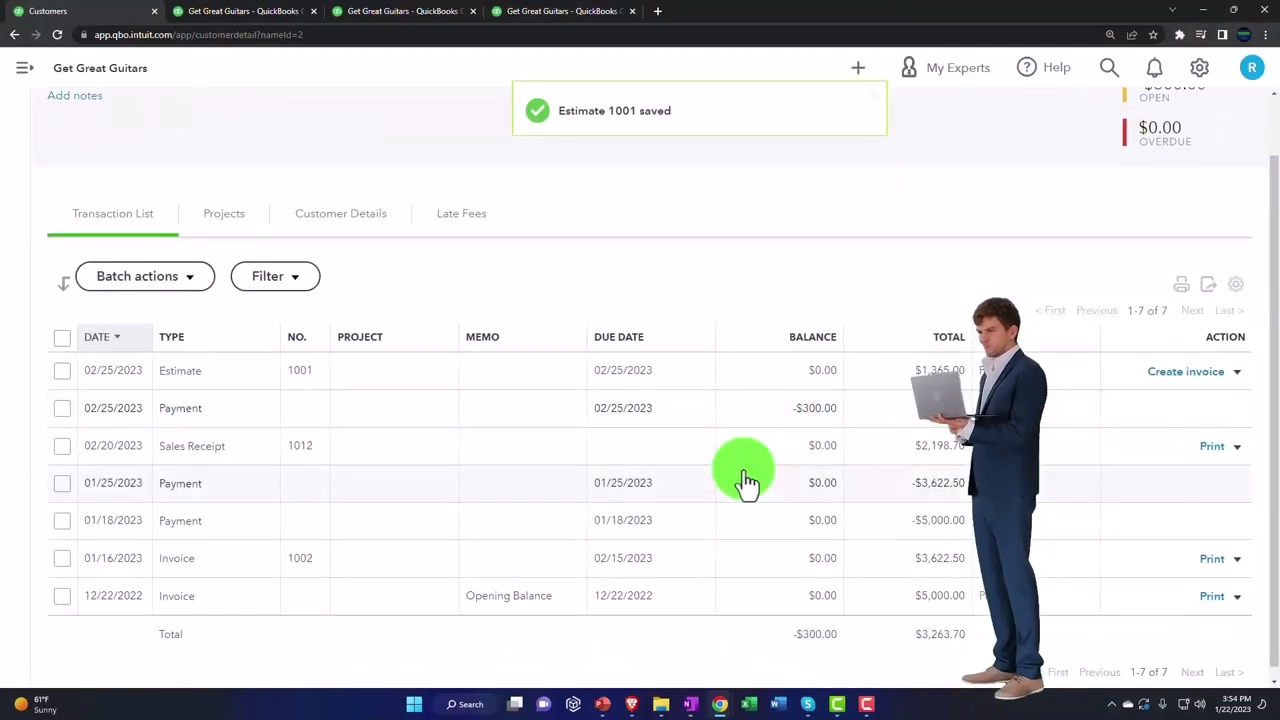
- Create invoice 1014 from estimate 1001 and check its 03/27/2023 due date
scroll("down", 3)
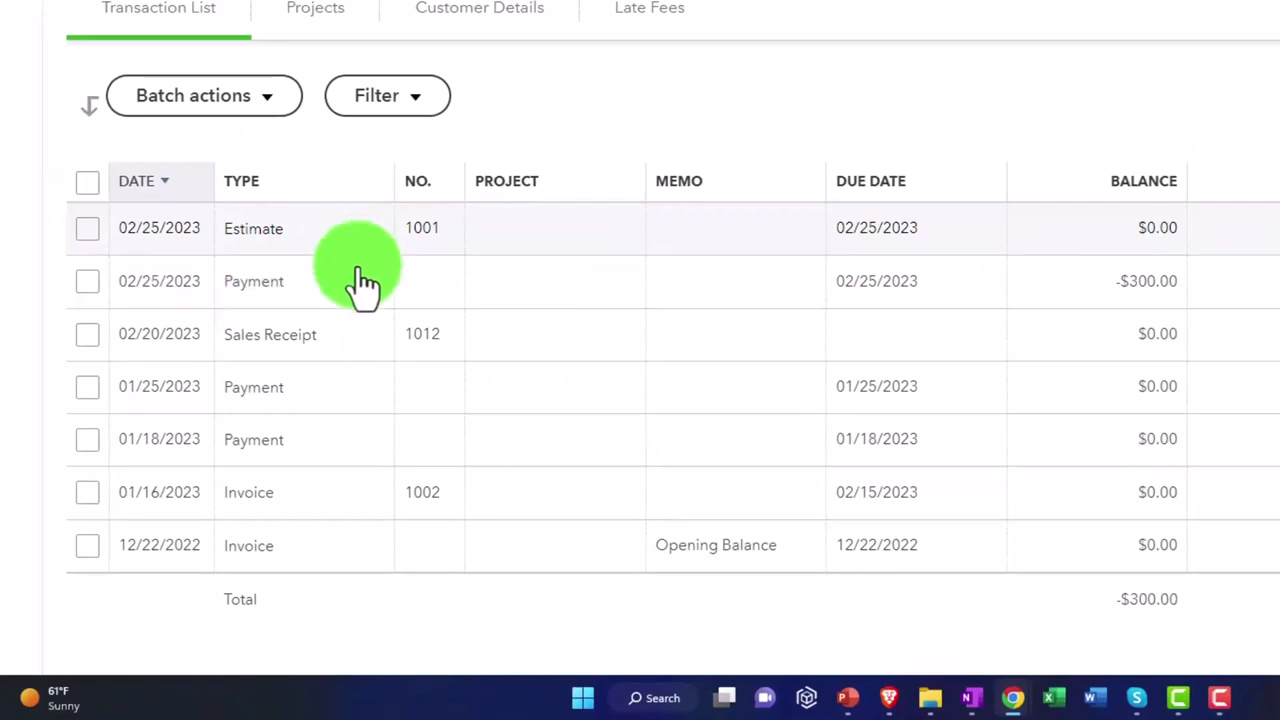
mouse_move(1120, 300)
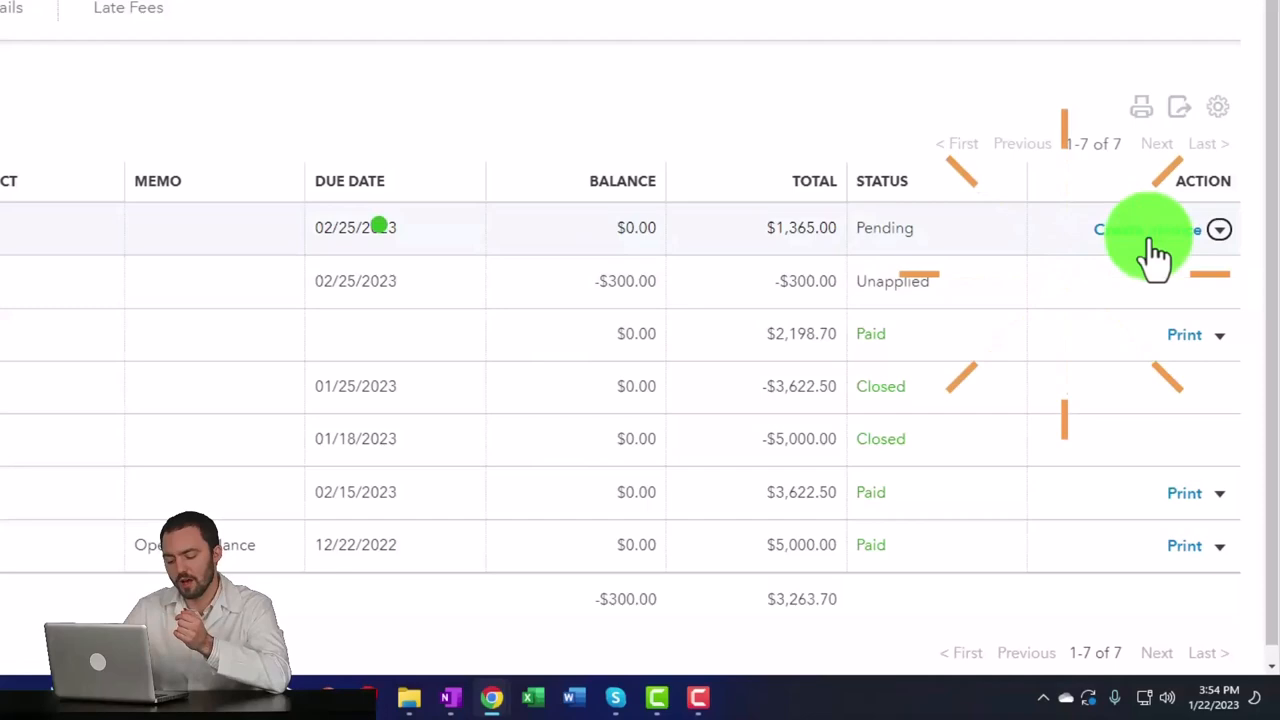
left_click(1120, 228)
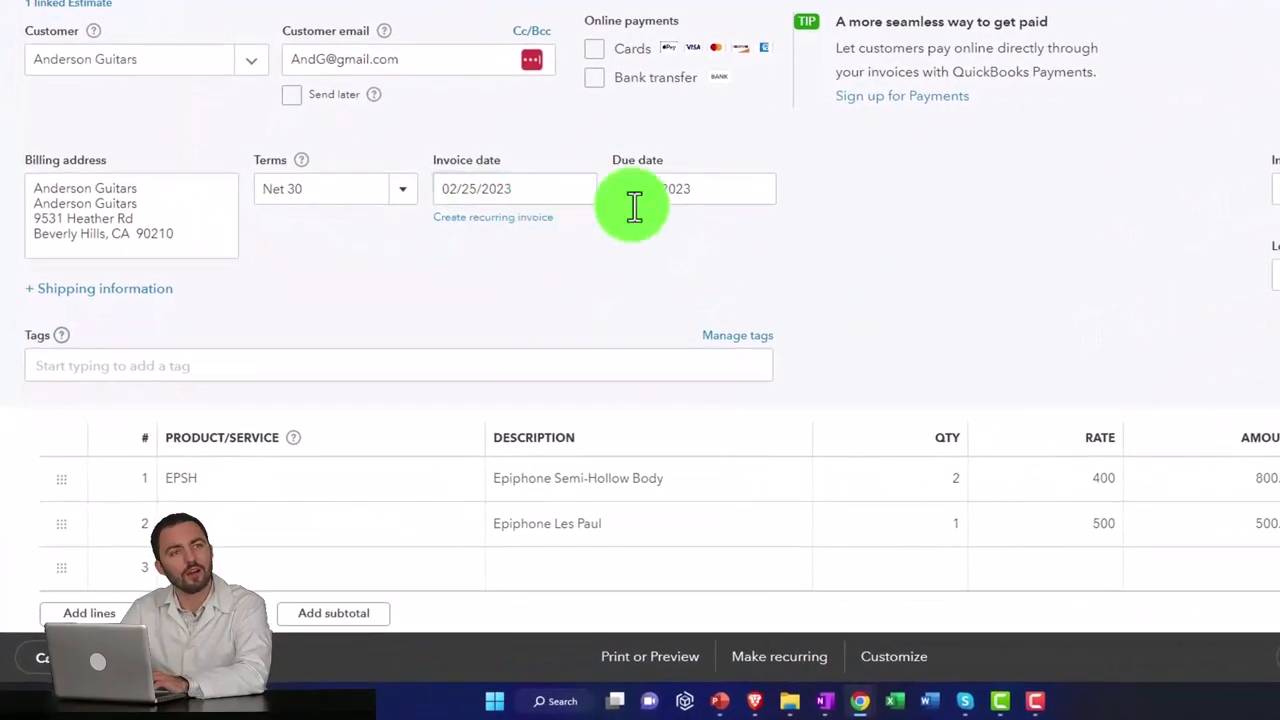
left_click(690, 188)
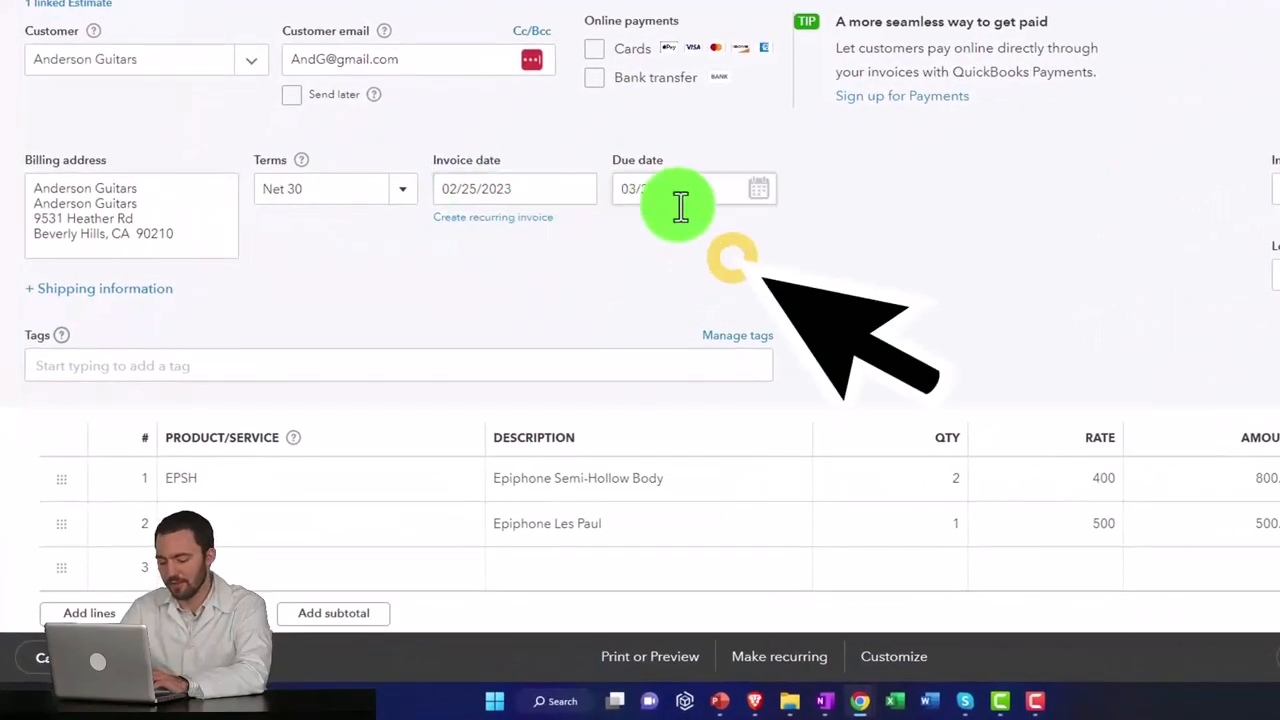
scroll("down", 3)
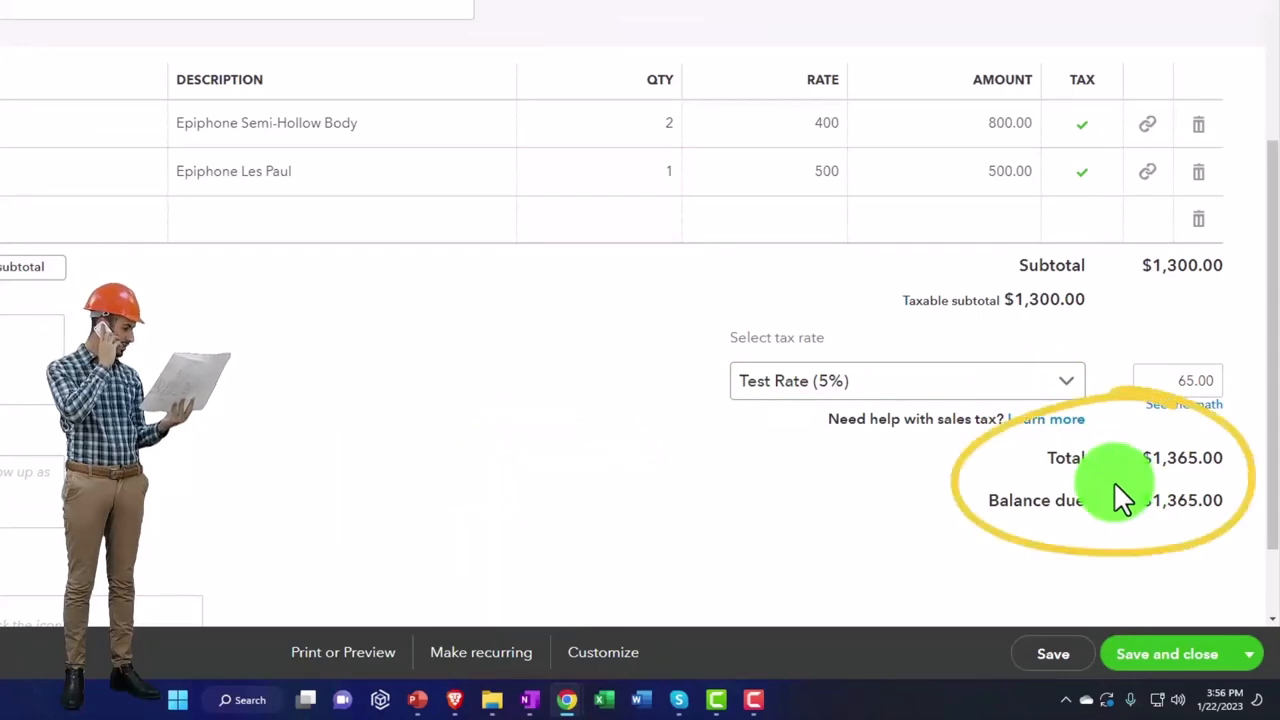
scroll("up", 3)
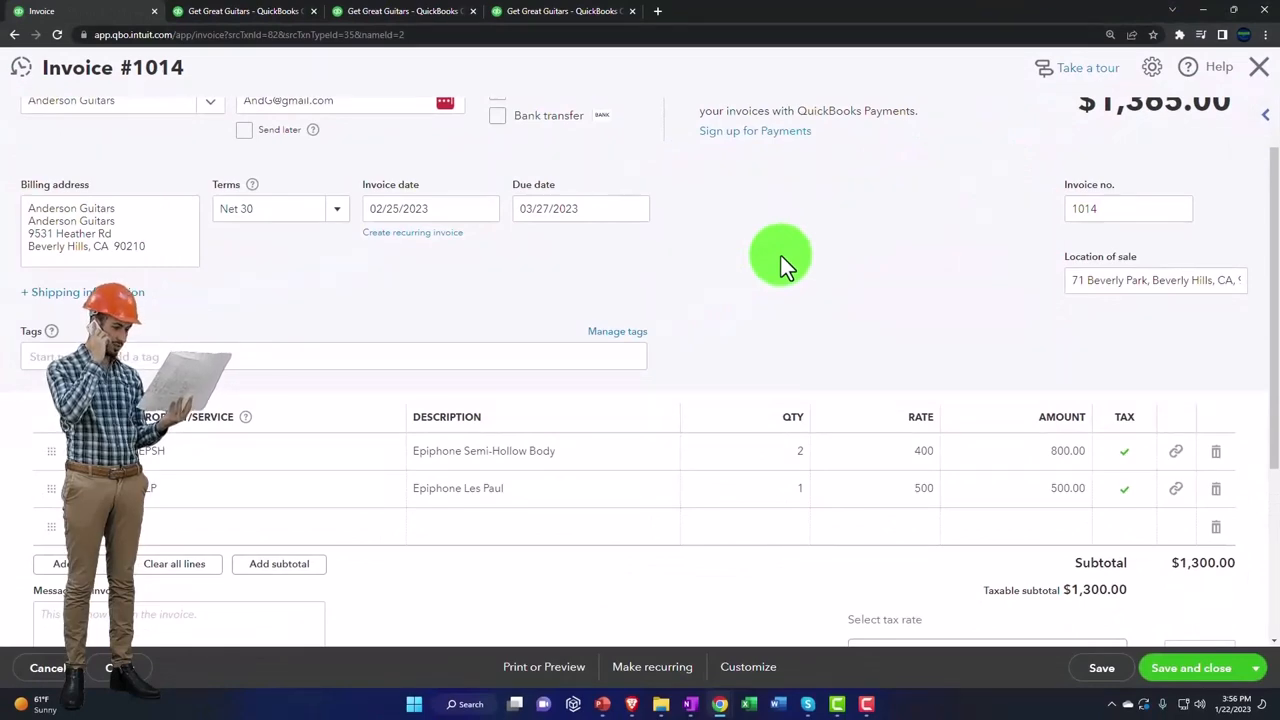
- Review the two Epiphone lines and $1,365 total, then save and close invoice 1014
left_click(782, 255)
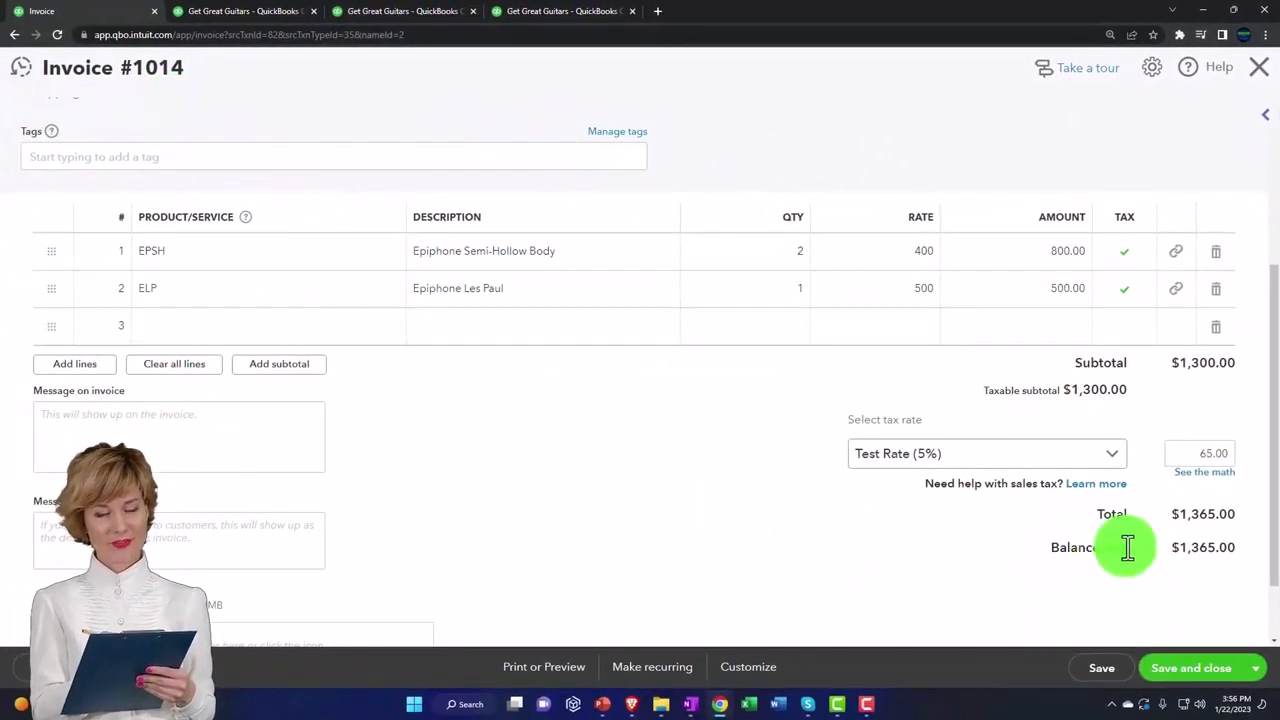
mouse_move(1213, 570)
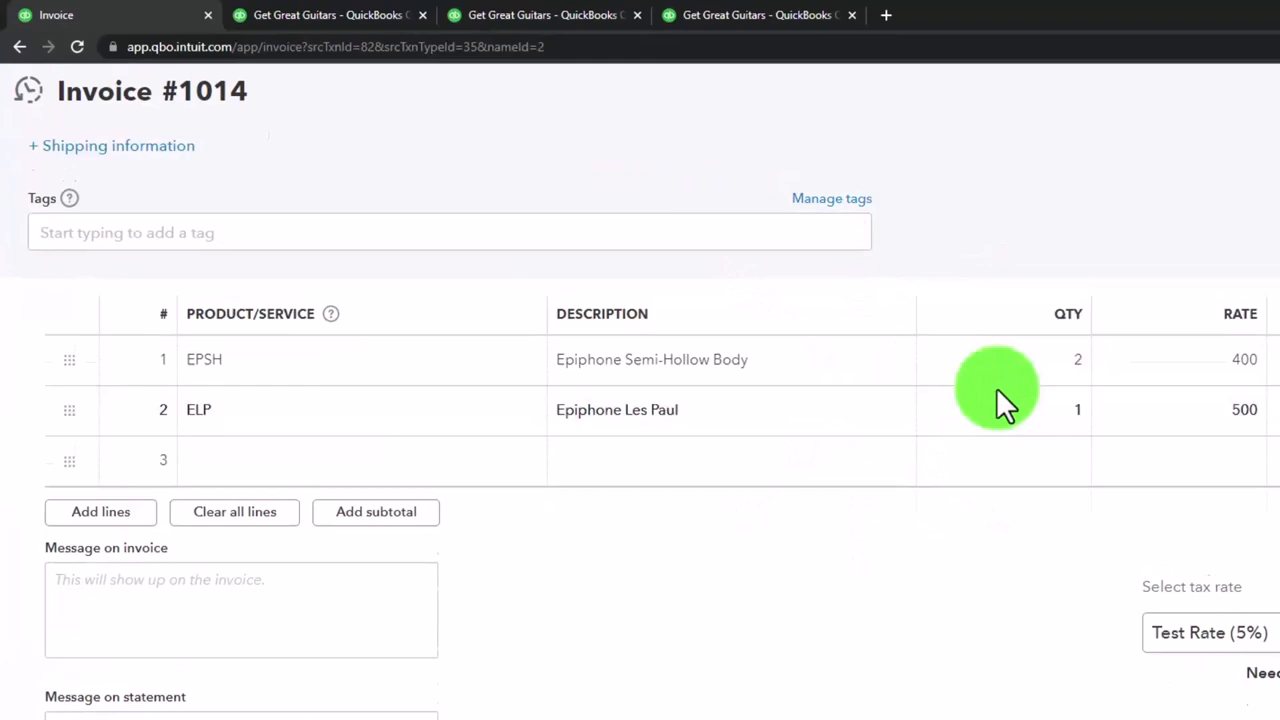
scroll("up", 3)
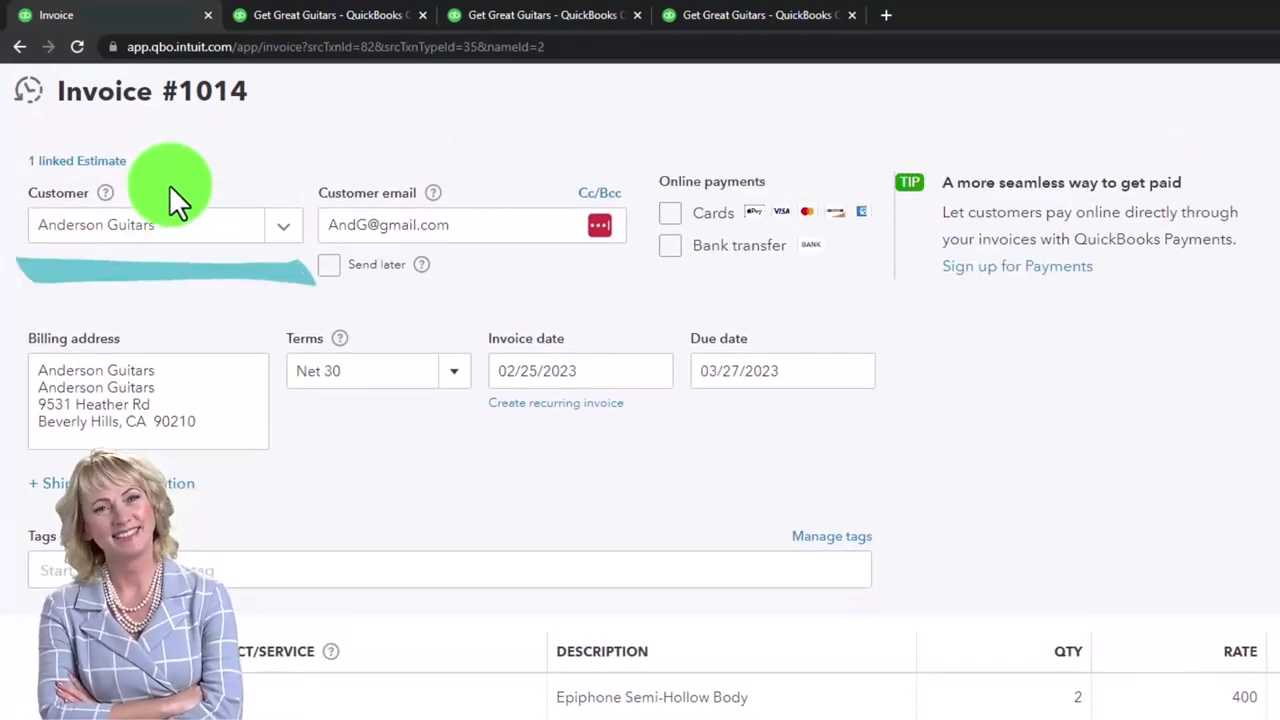
scroll("down", 3)
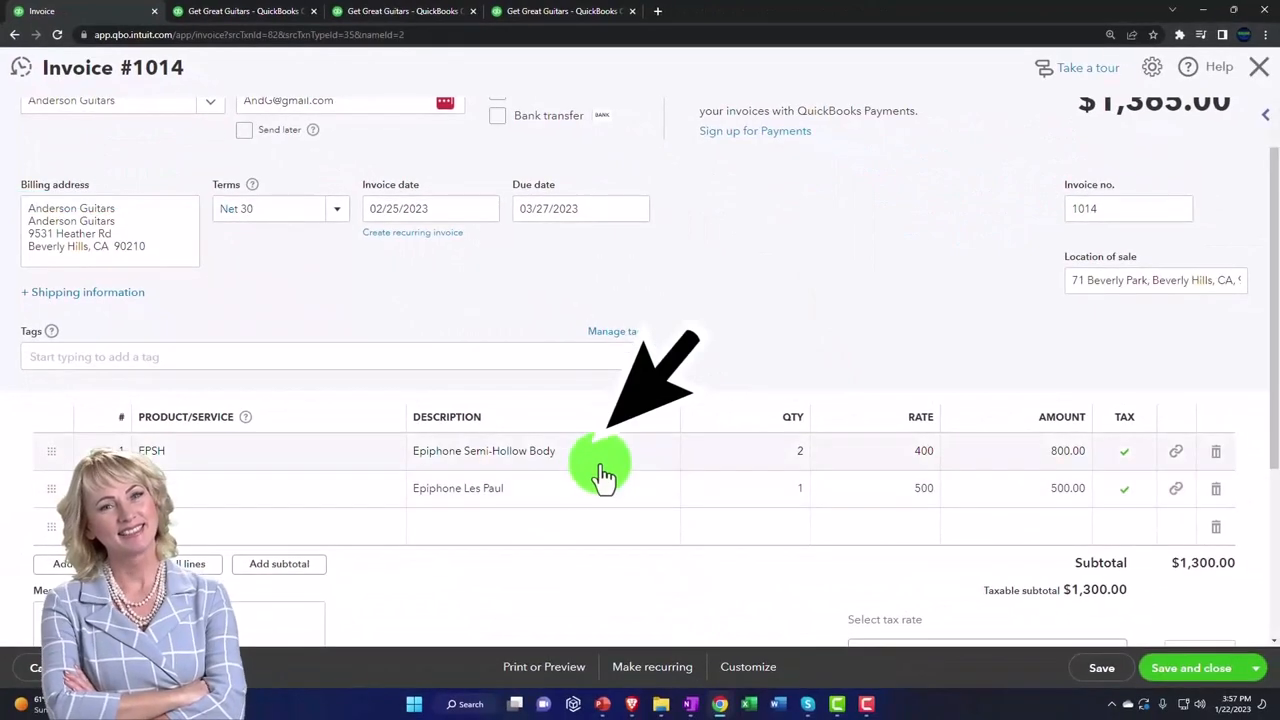
scroll("down", 3)
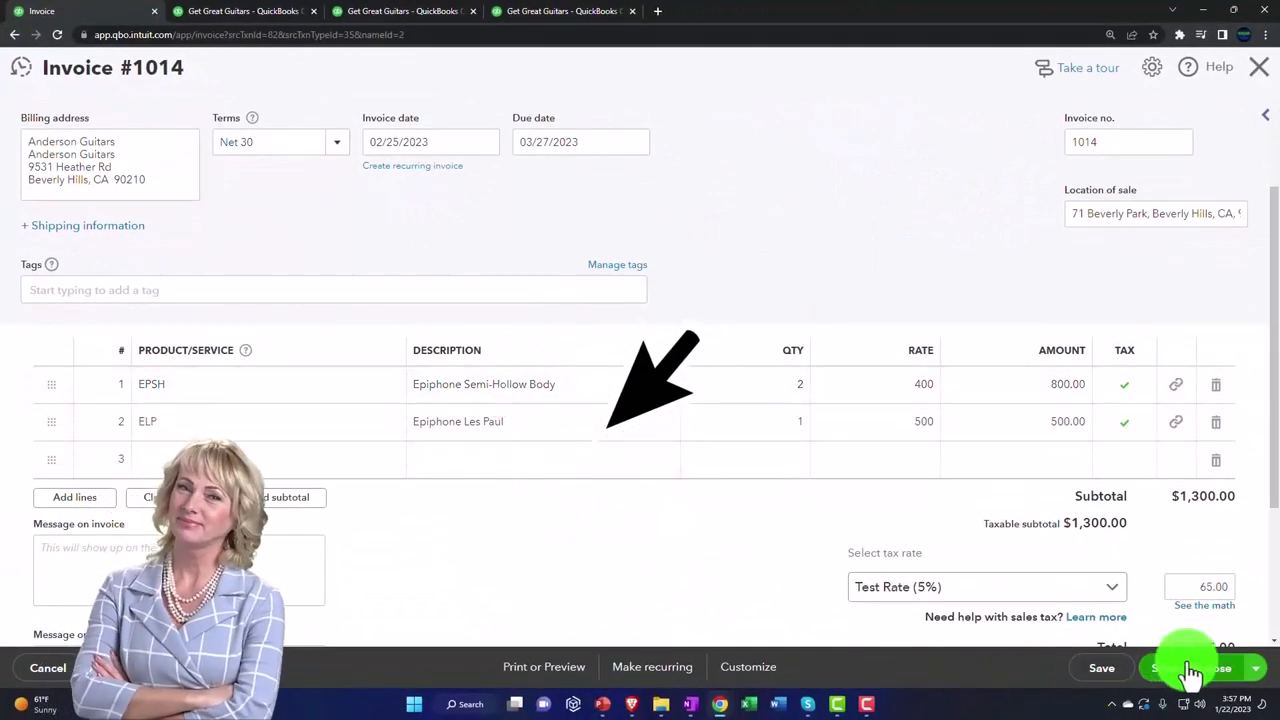
left_click(1190, 668)
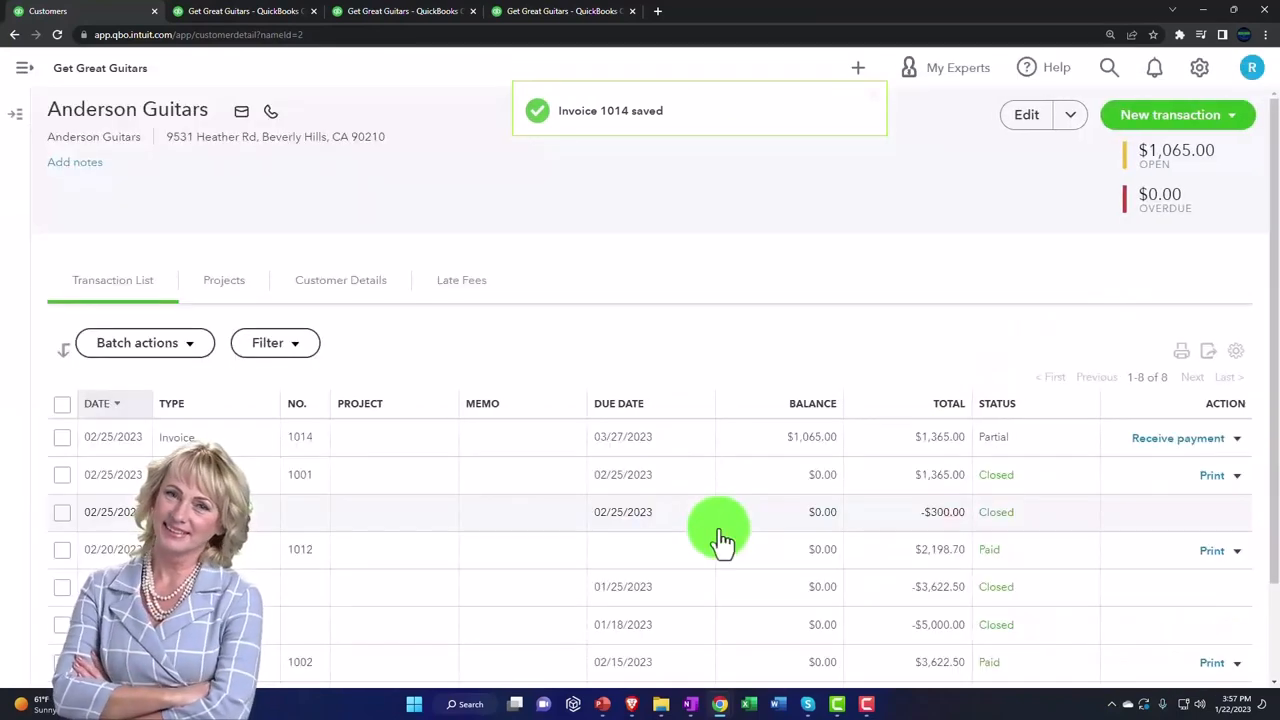
- Scroll the transaction list to verify invoice 1014 Partial at $1,065 and estimate 1001 Closed
scroll("down", 3)
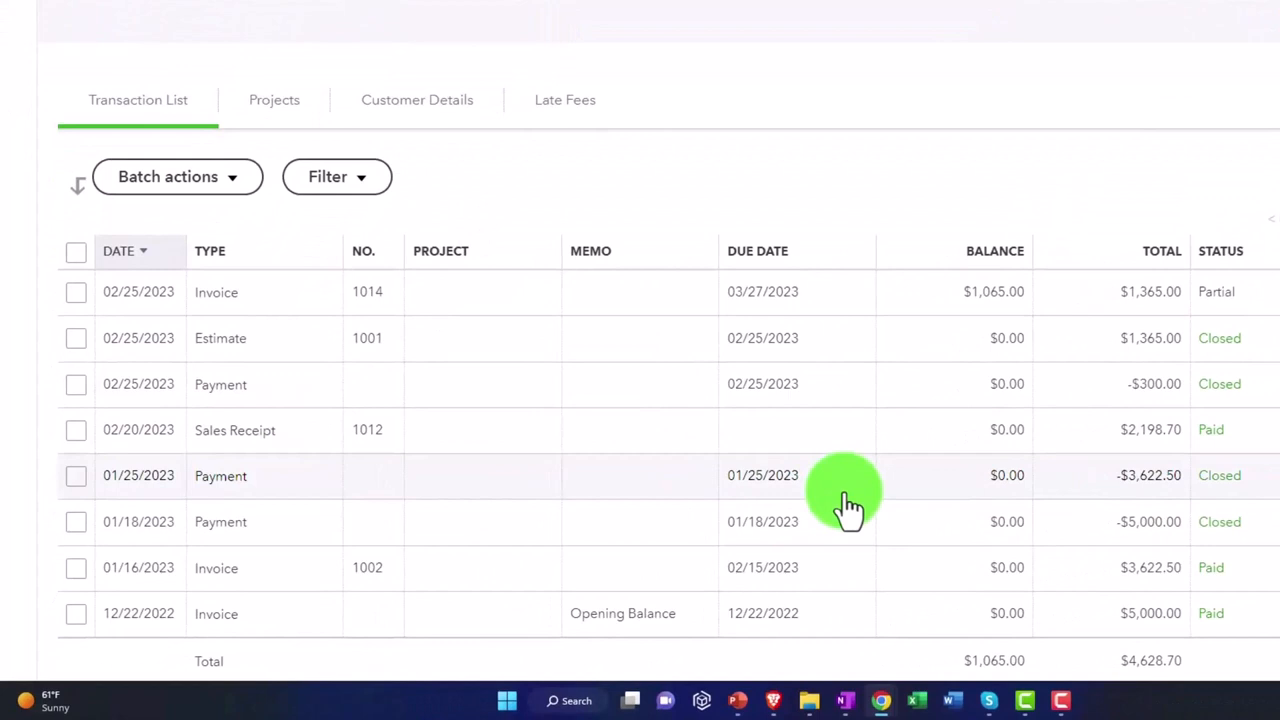
mouse_move(890, 338)
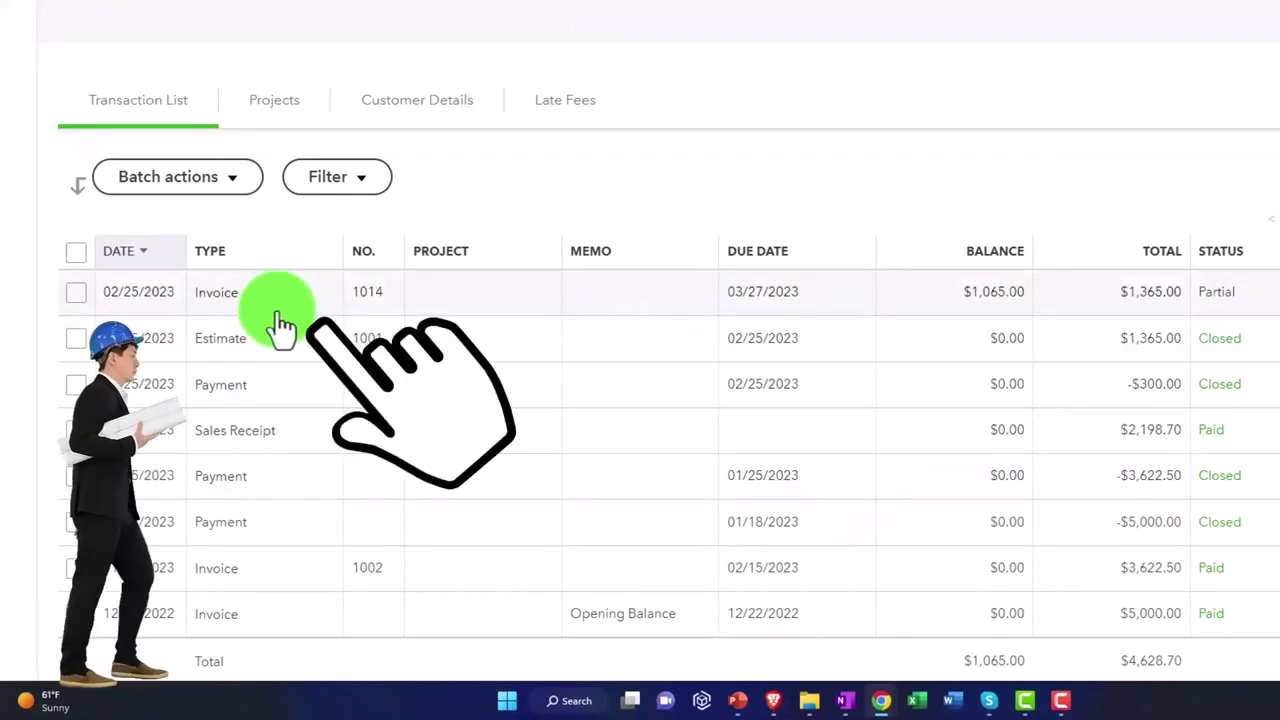
mouse_move(830, 310)
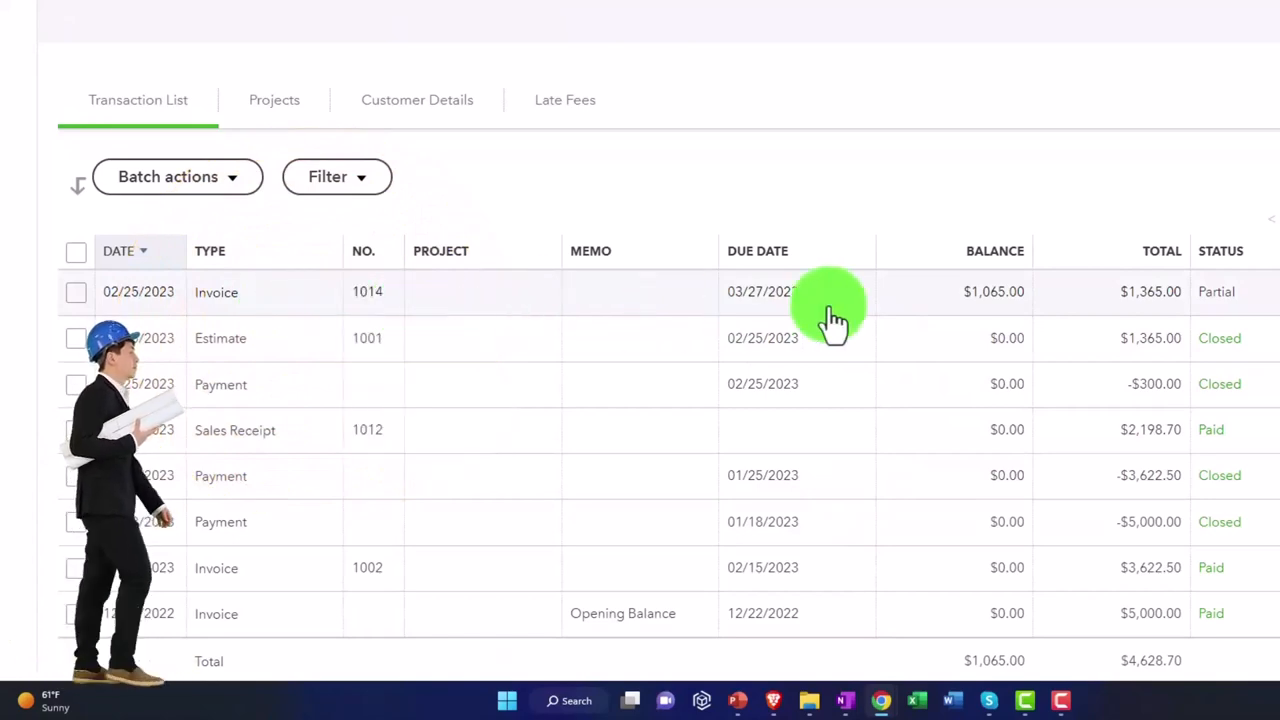
scroll("right", 3)
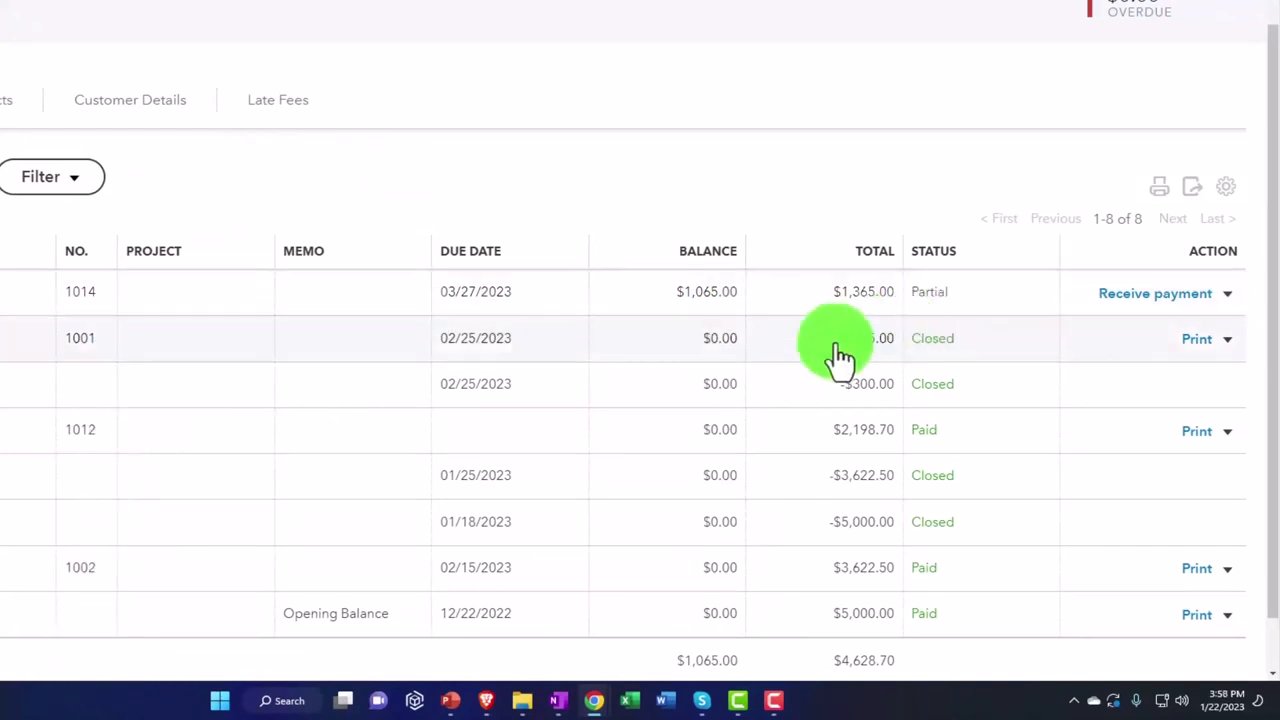
mouse_move(555, 438)
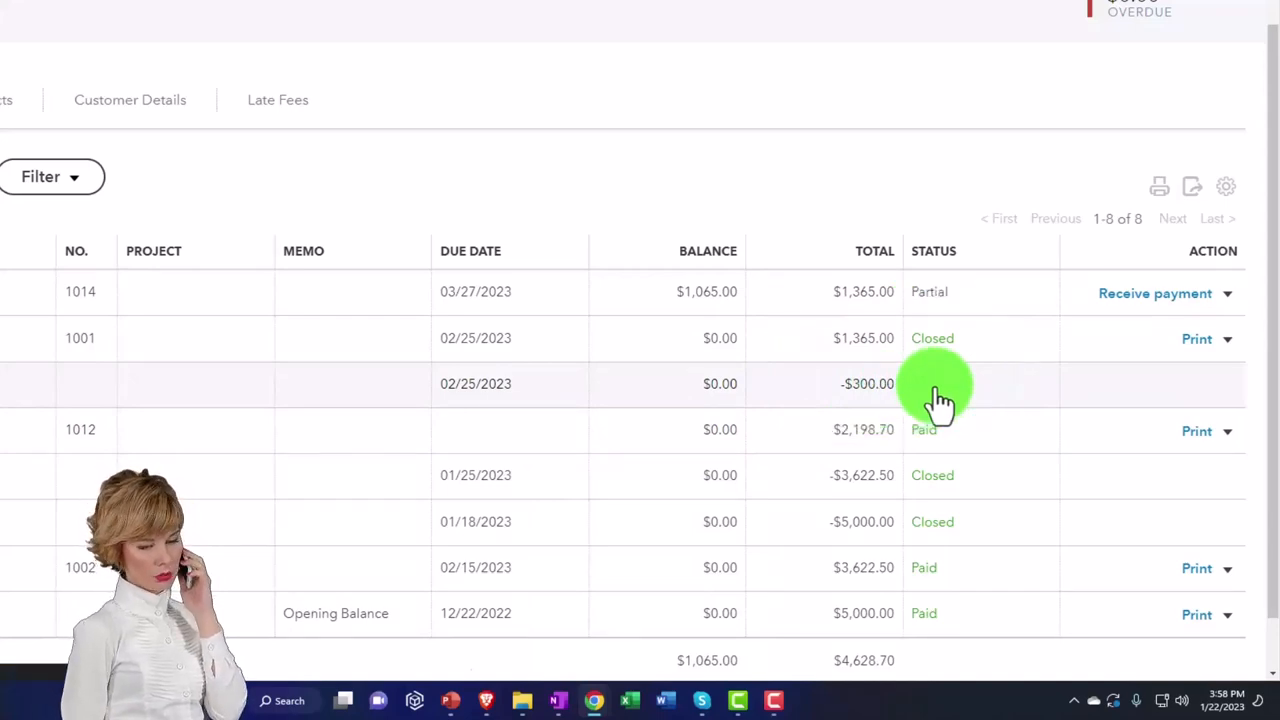
- Open the $300 deposit payment and re-apply it to invoice 1014
left_click(1155, 293)
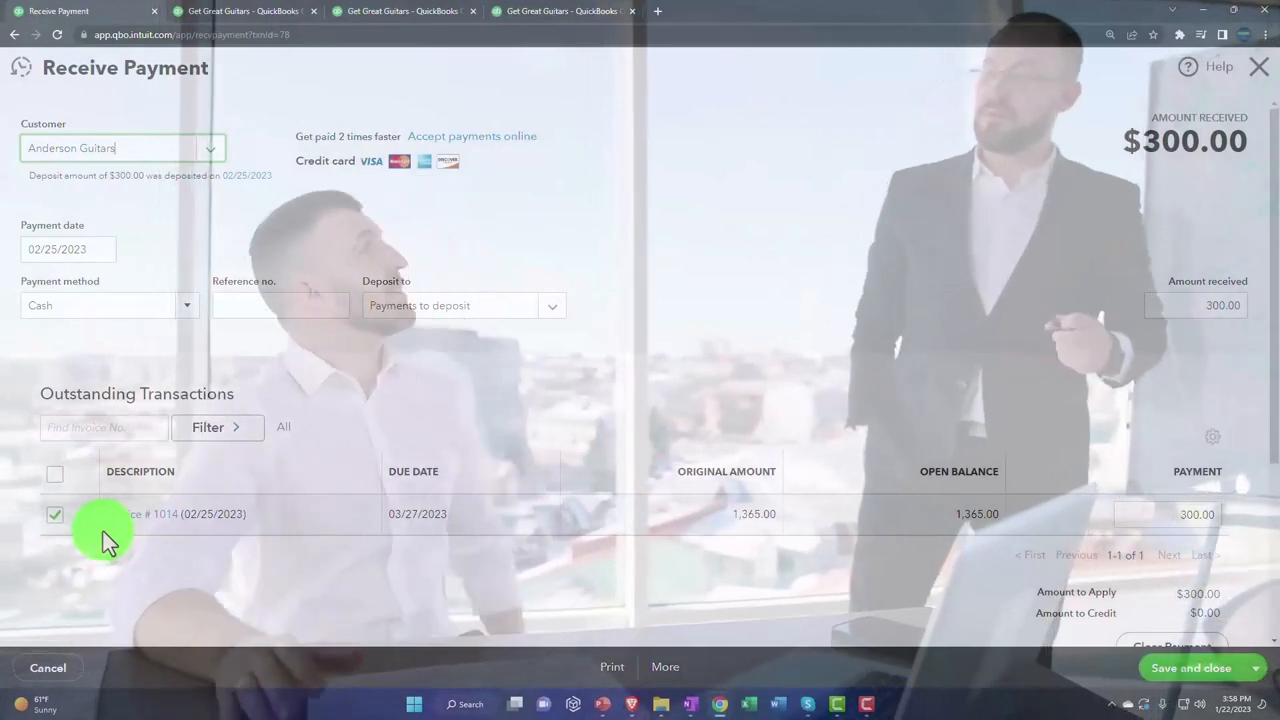
left_click(54, 514)
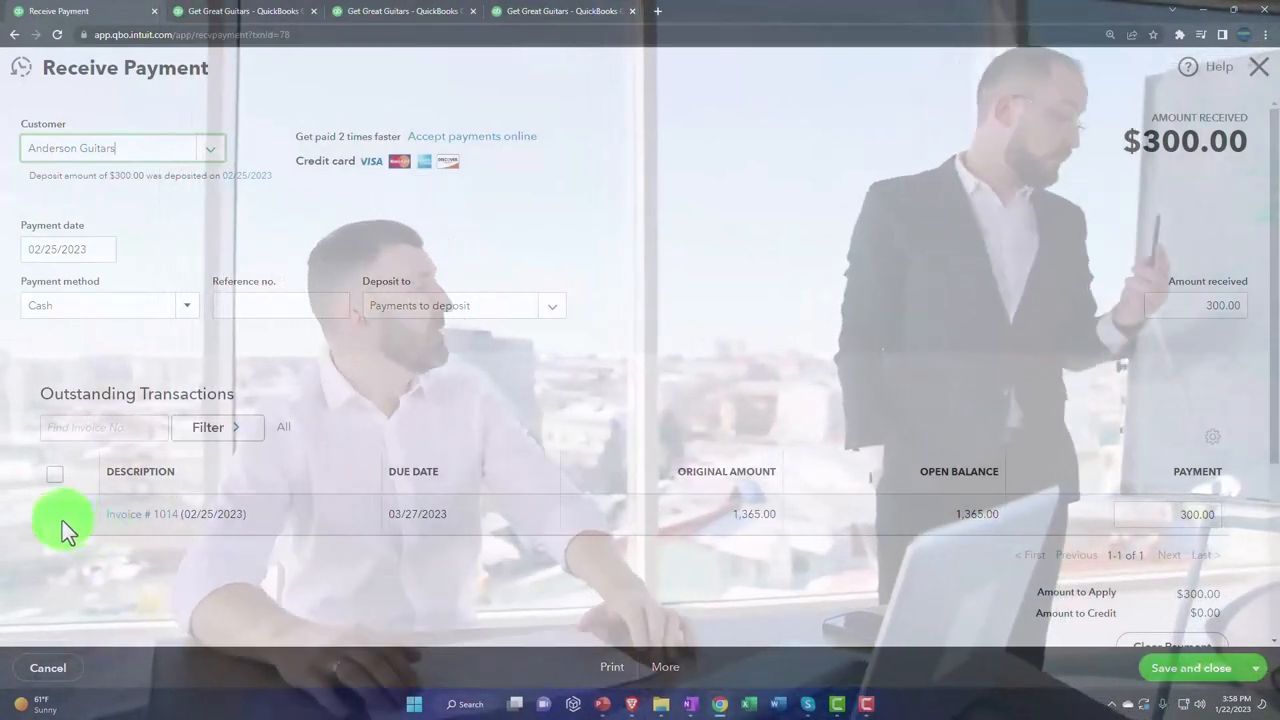
scroll("down", 3)
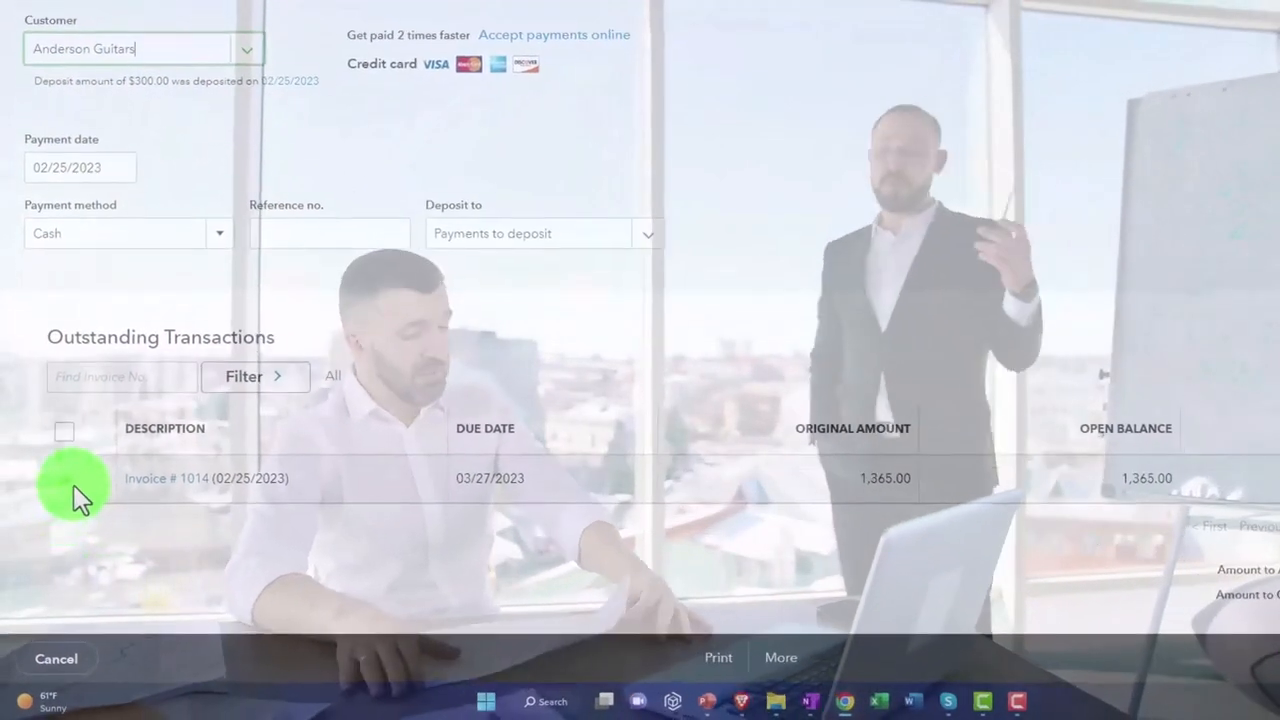
left_click(64, 478)
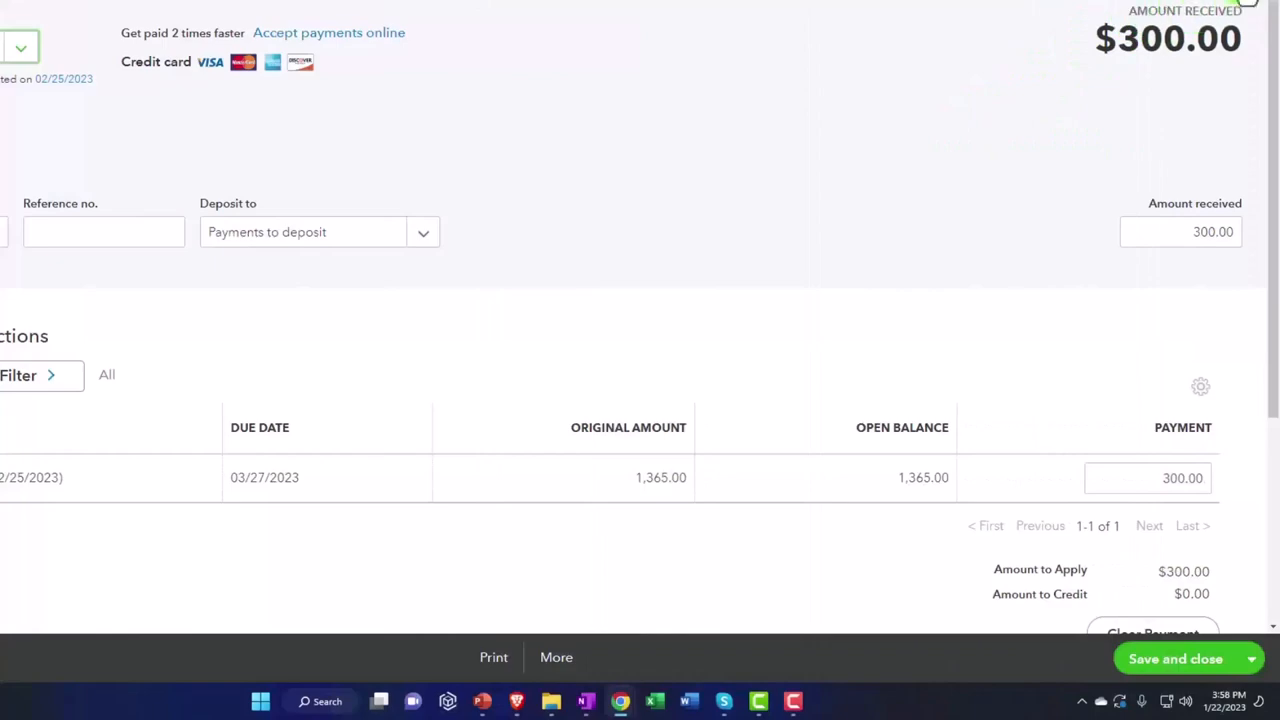
- Close the $300 payment to return to Anderson Guitars' transaction list
left_click(1175, 658)
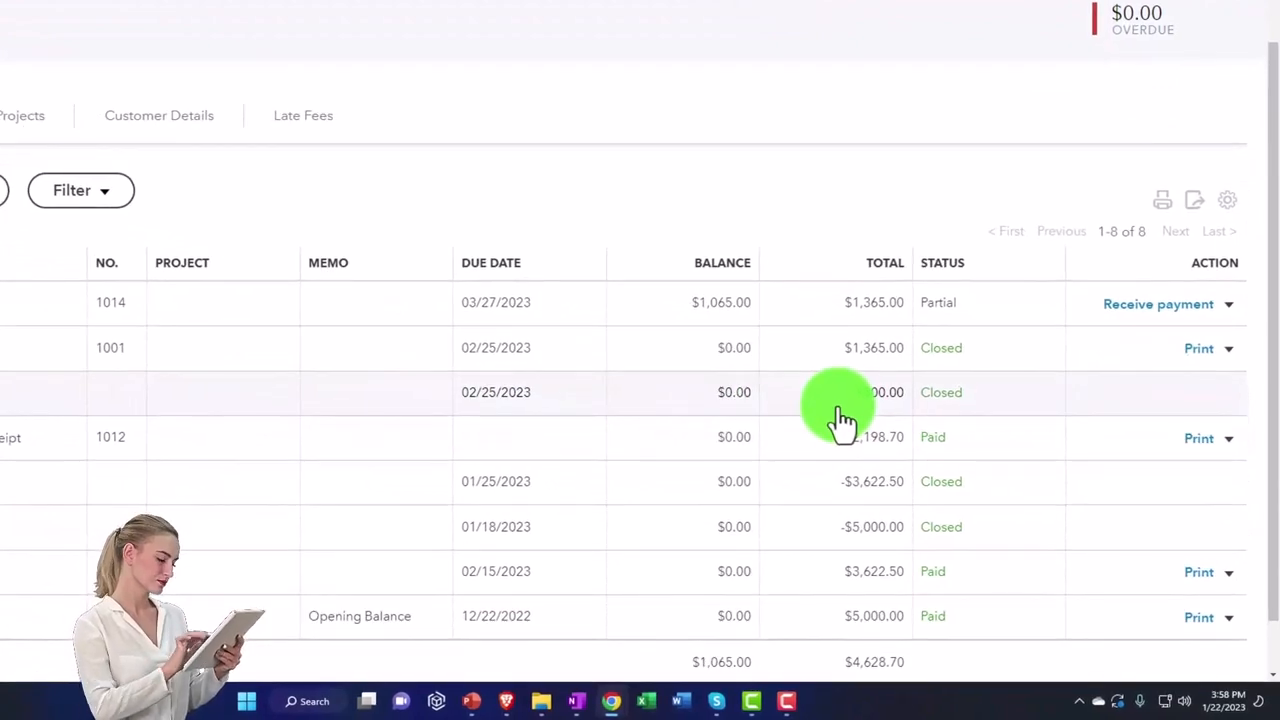
mouse_move(950, 345)
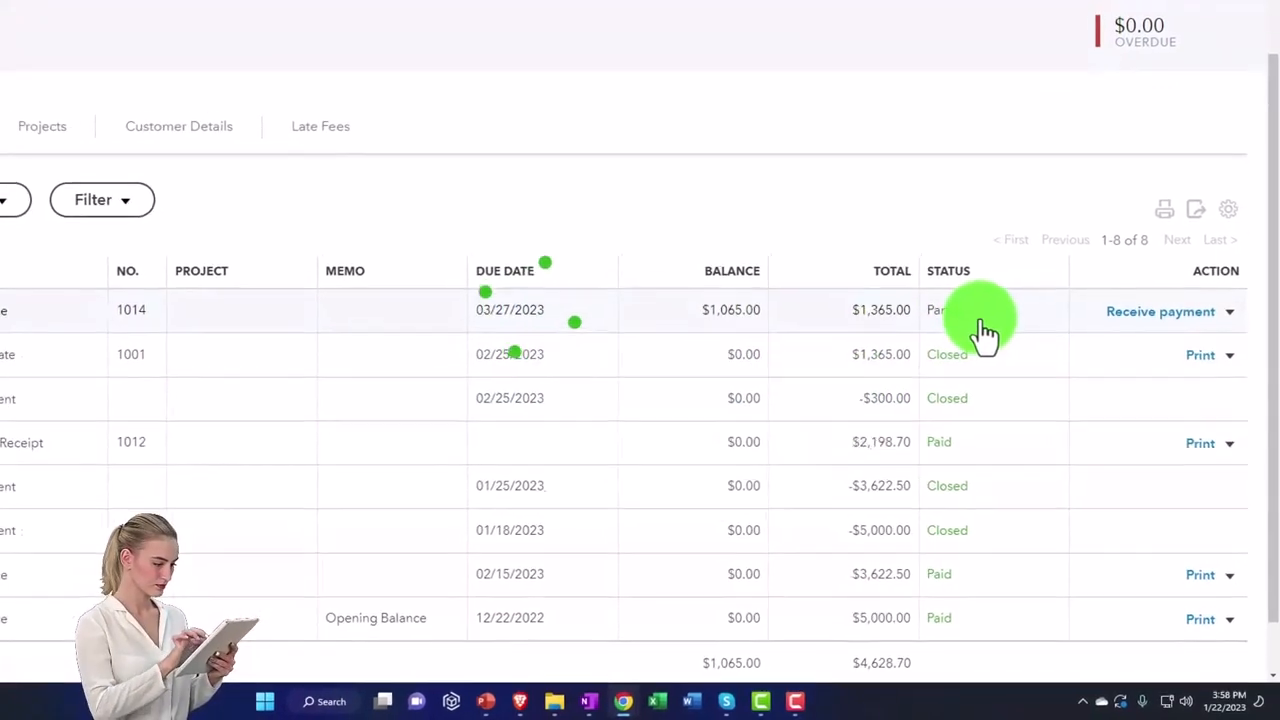
- Open invoice 1014 to confirm $300 received and a $1,065 balance due
left_click(131, 309)
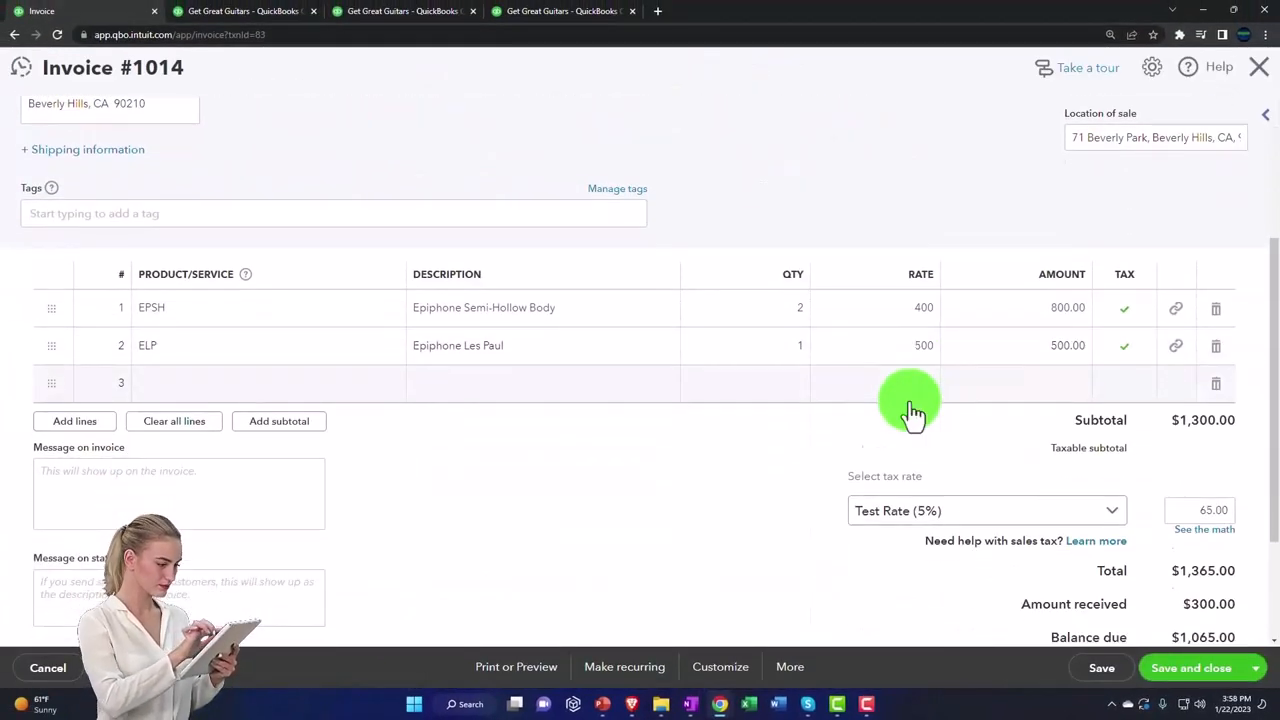
scroll("down", 3)
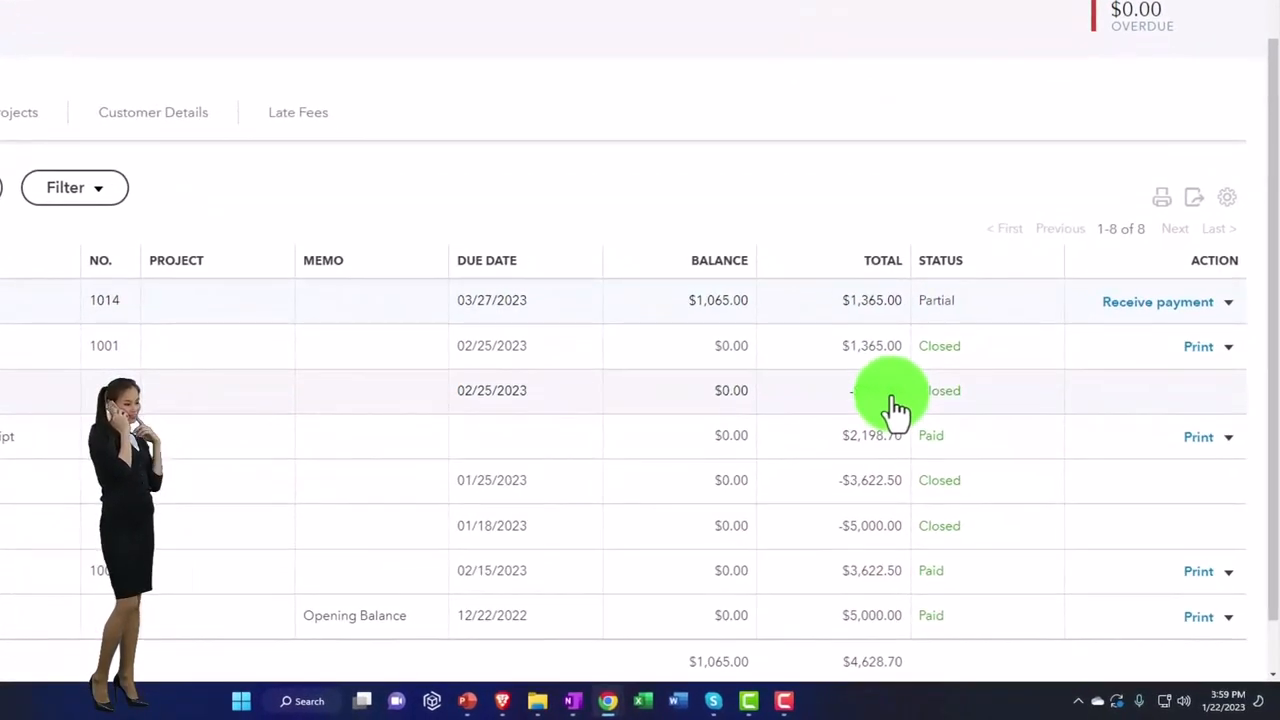
mouse_move(865, 300)
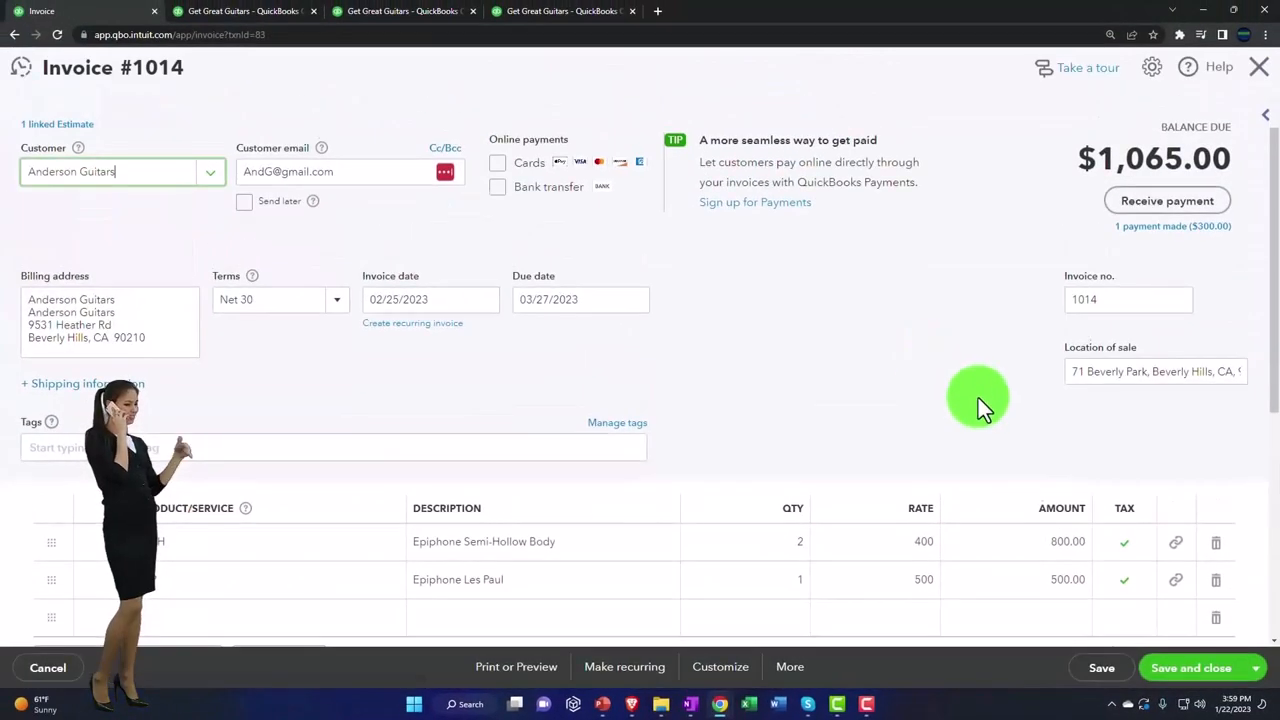
scroll("down", 3)
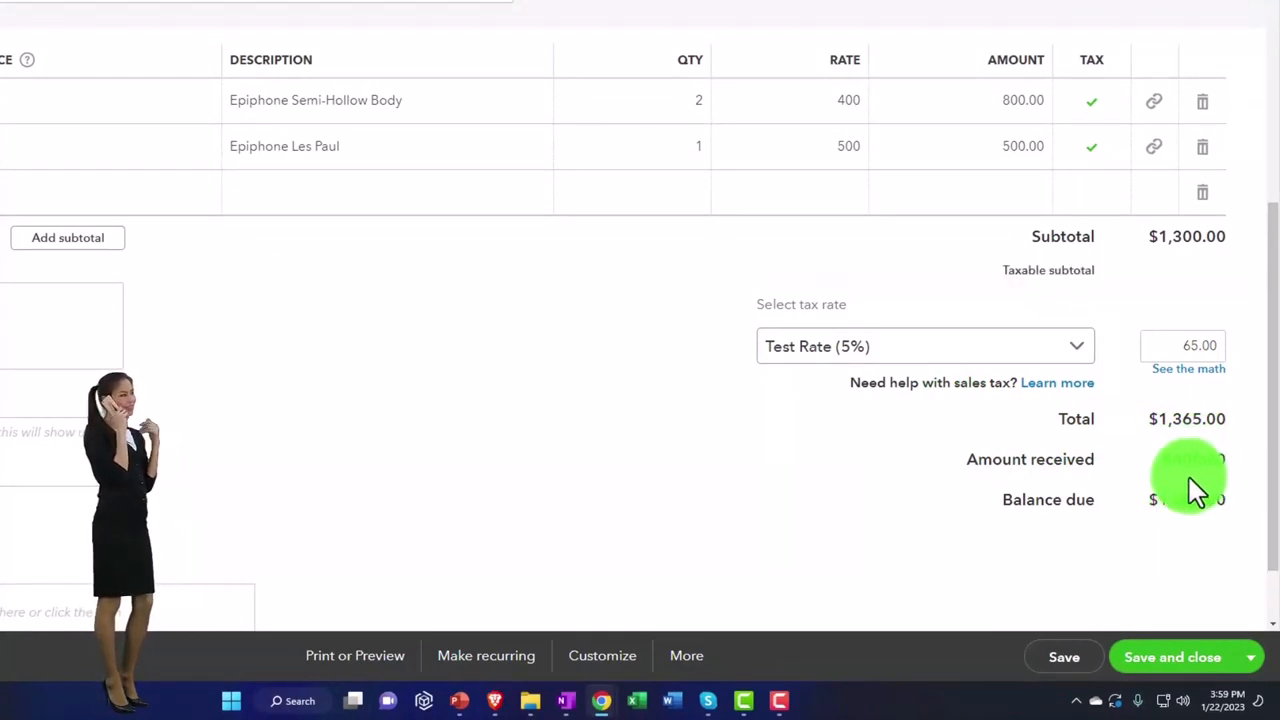
scroll("up", 3)
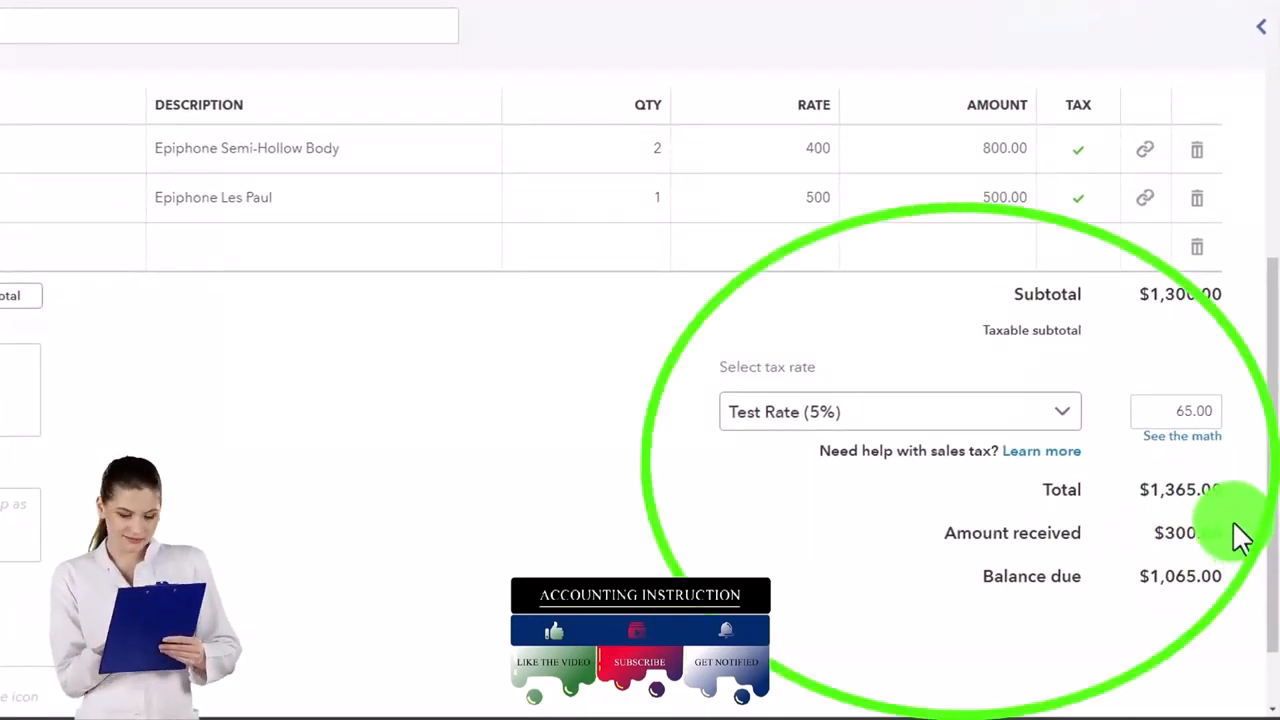
mouse_move(1175, 325)
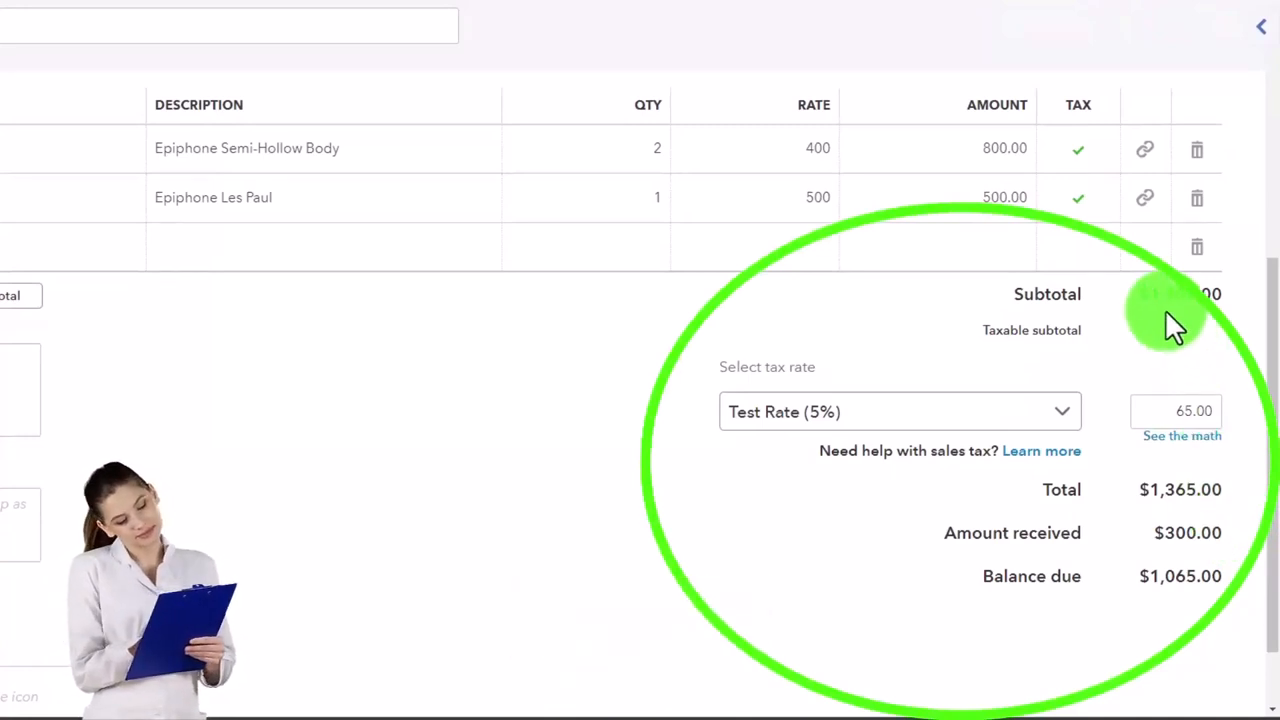